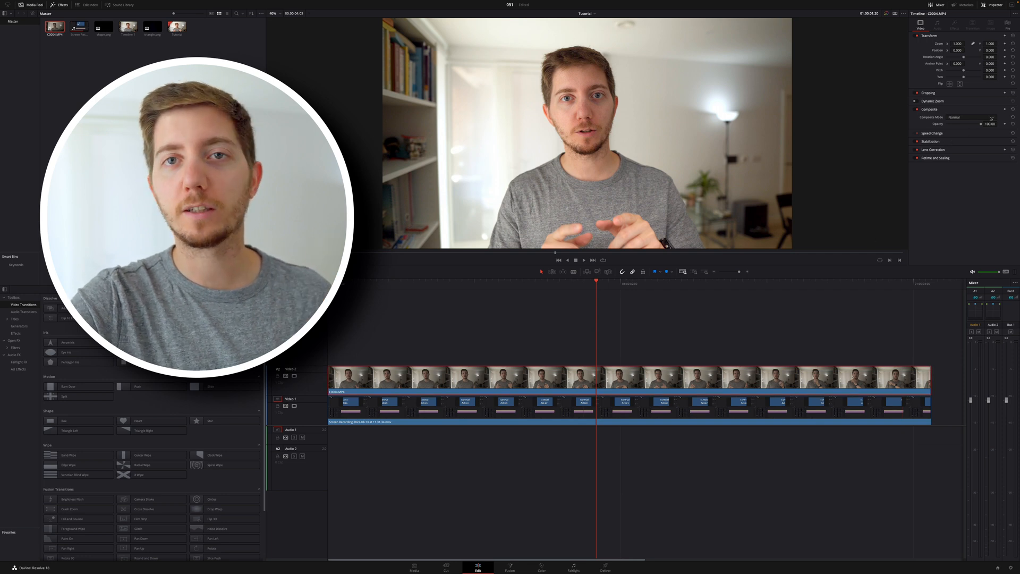
- Crop the speaker clip's right and top edges in the Inspector and resize it with the Transform overlay
left_click(995, 4)
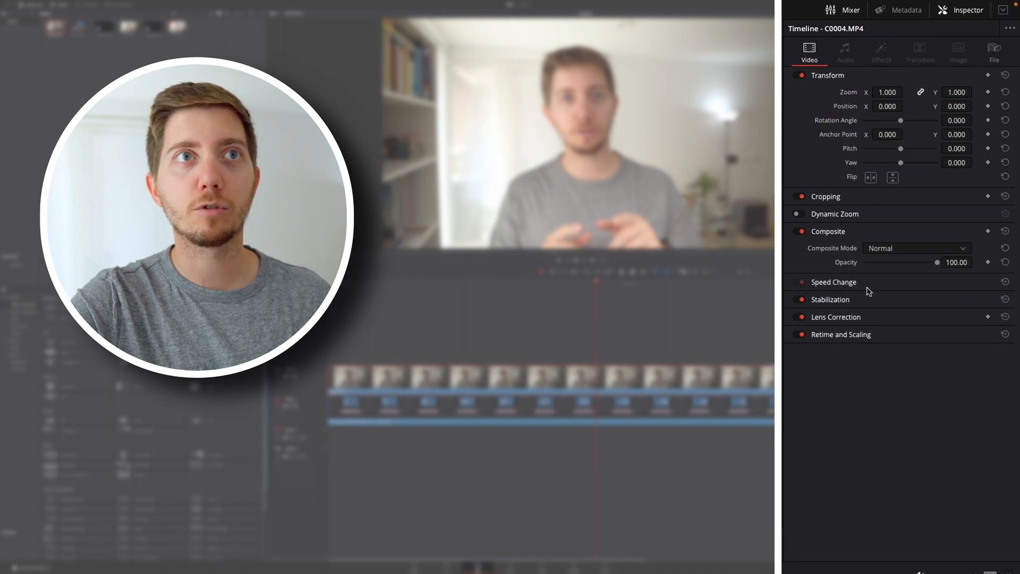
left_click(824, 195)
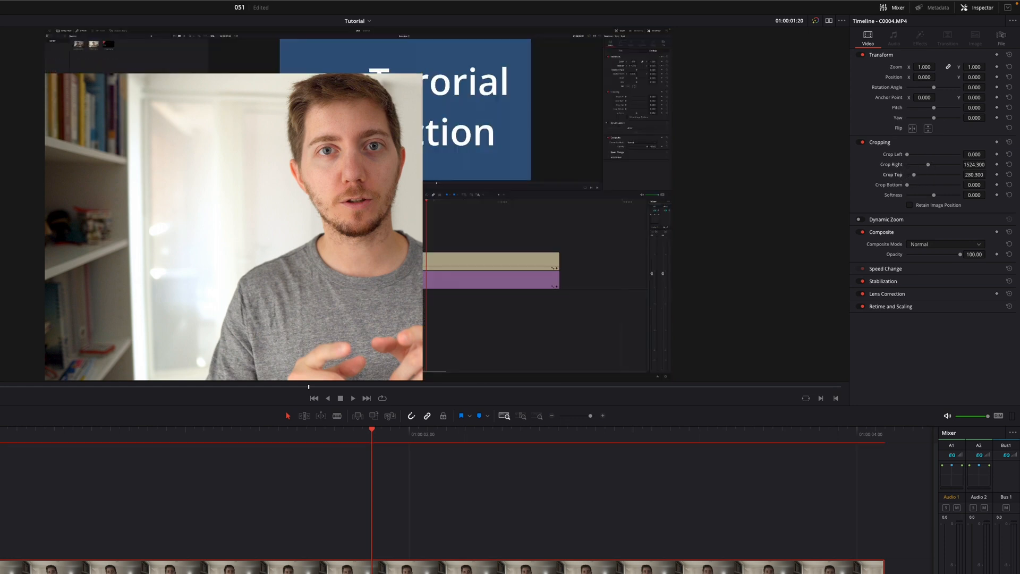
left_click(68, 452)
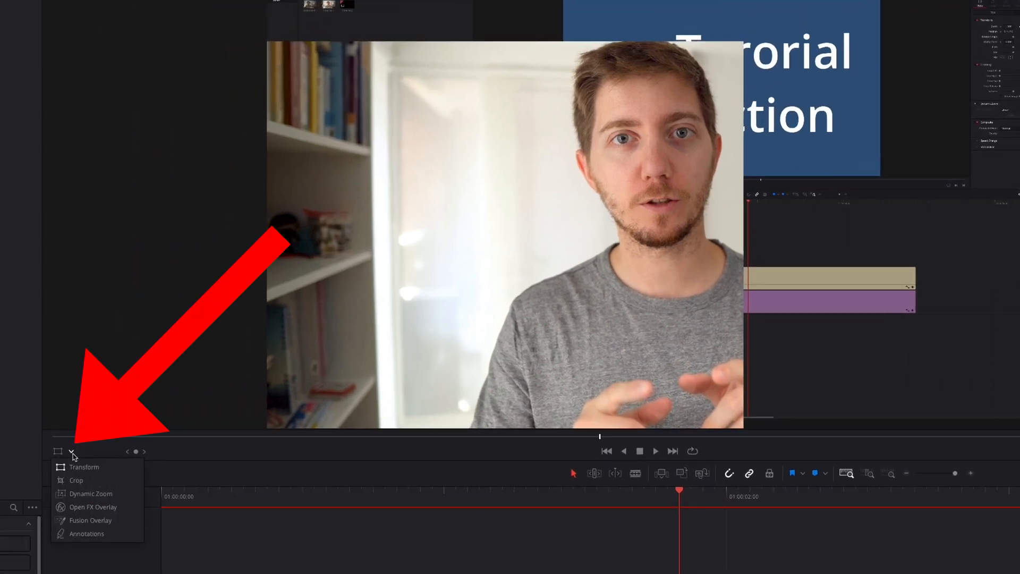
left_click(76, 480)
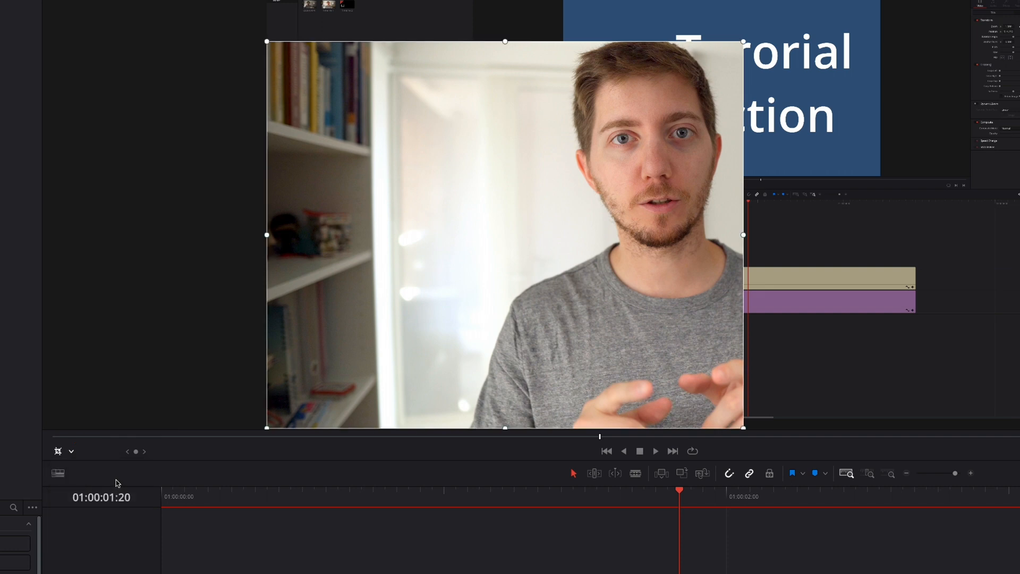
mouse_move(744, 50)
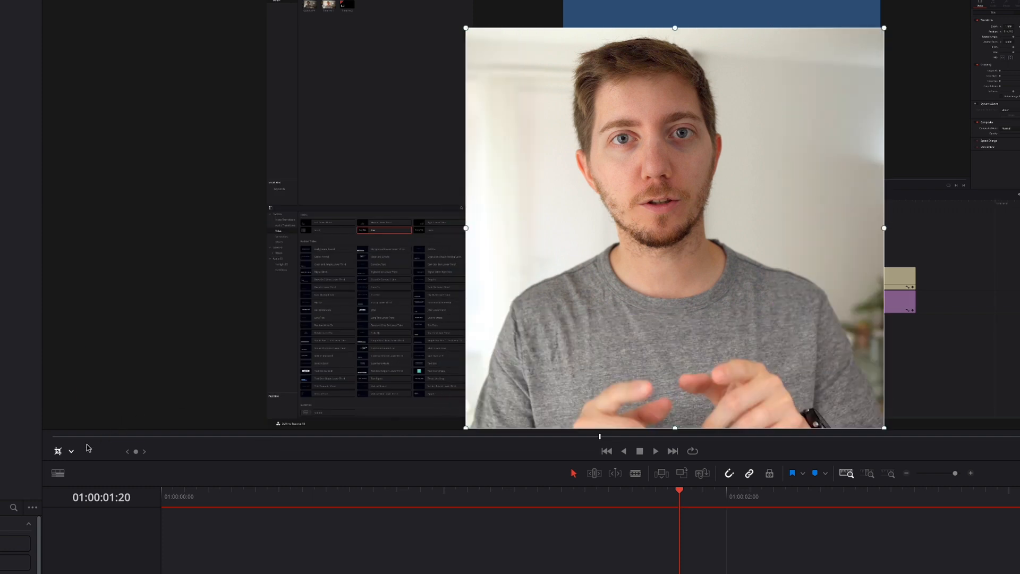
left_click(71, 450)
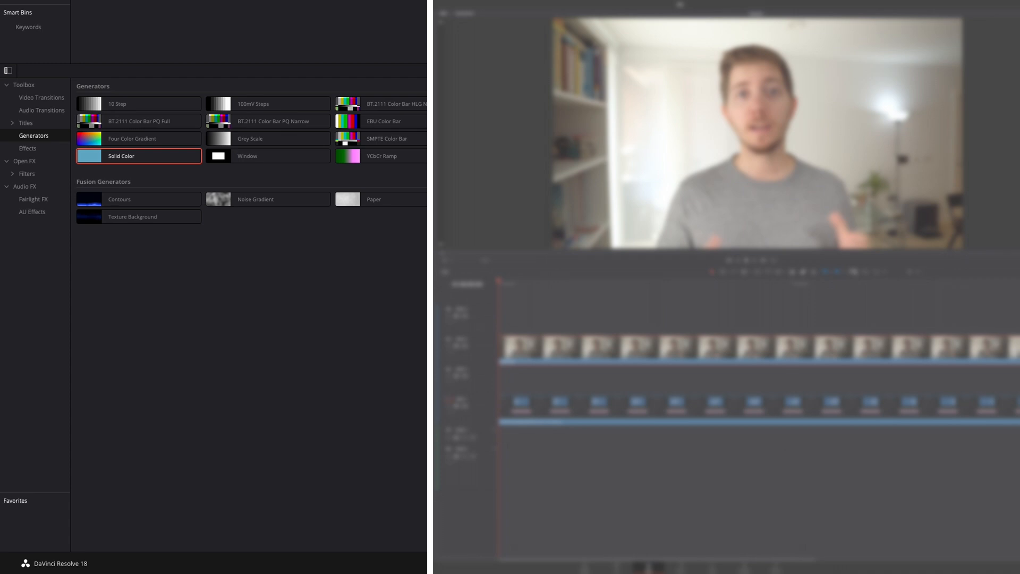
- In the DVE effect, narrow the crop, round corners to 1.0 and give the speaker a blue circular border
left_click(27, 149)
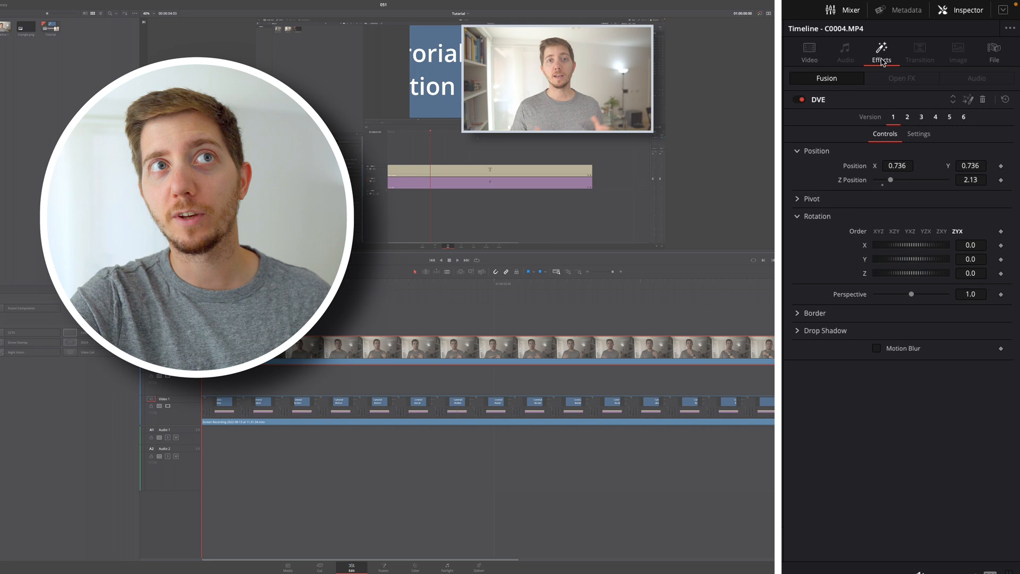
left_click(838, 100)
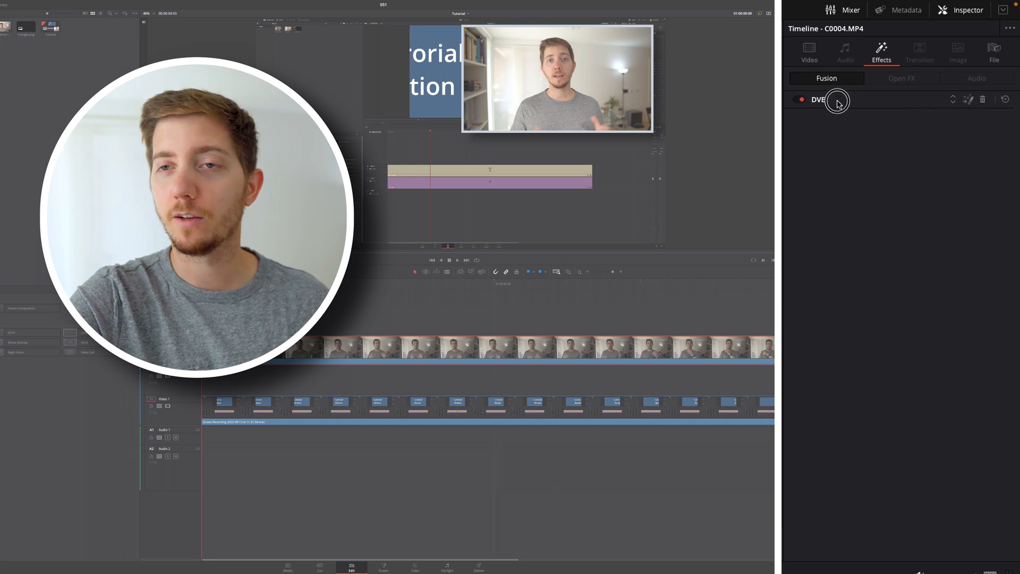
left_click(818, 99)
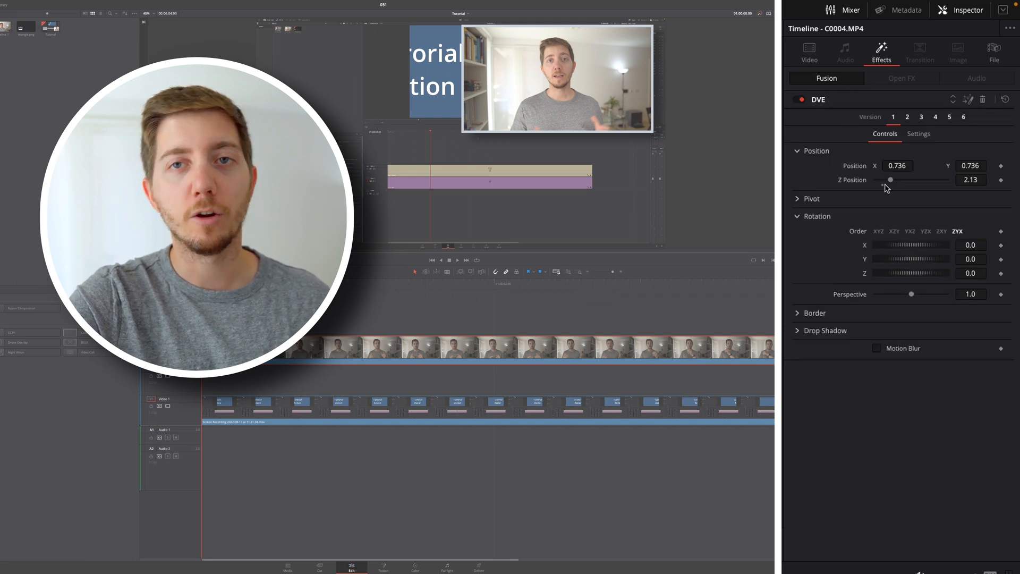
left_click(814, 313)
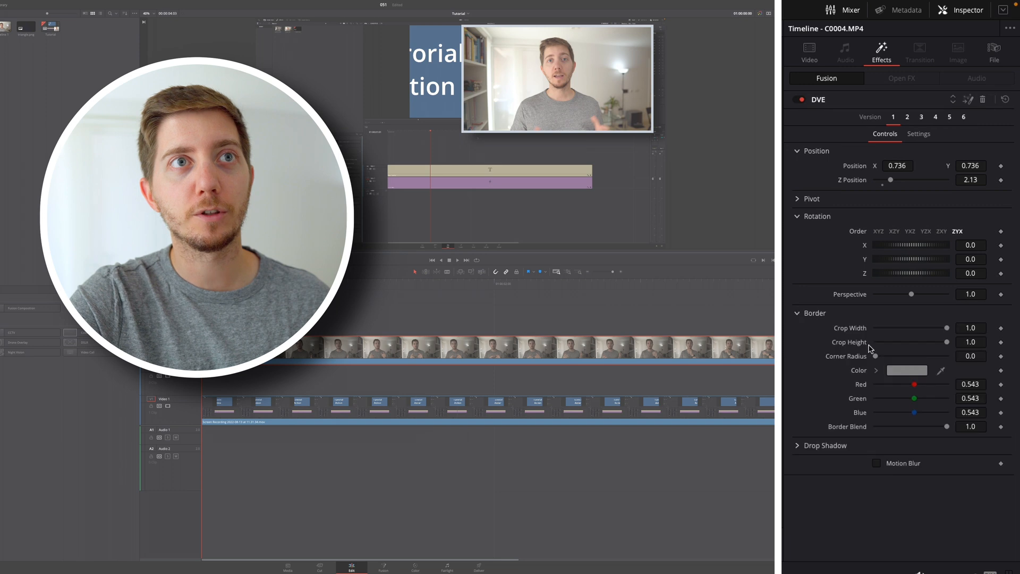
left_click(906, 370)
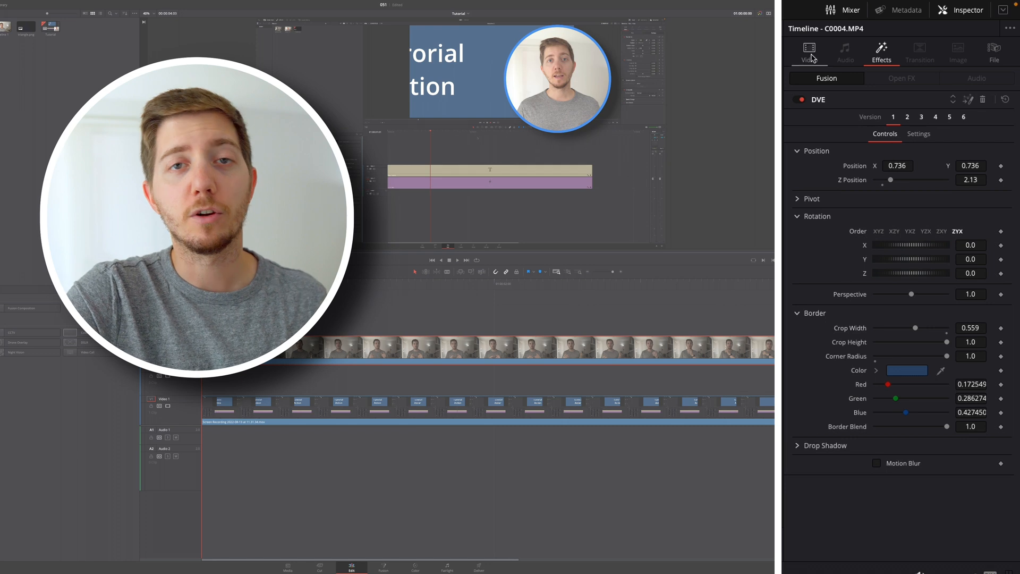
left_click(809, 52)
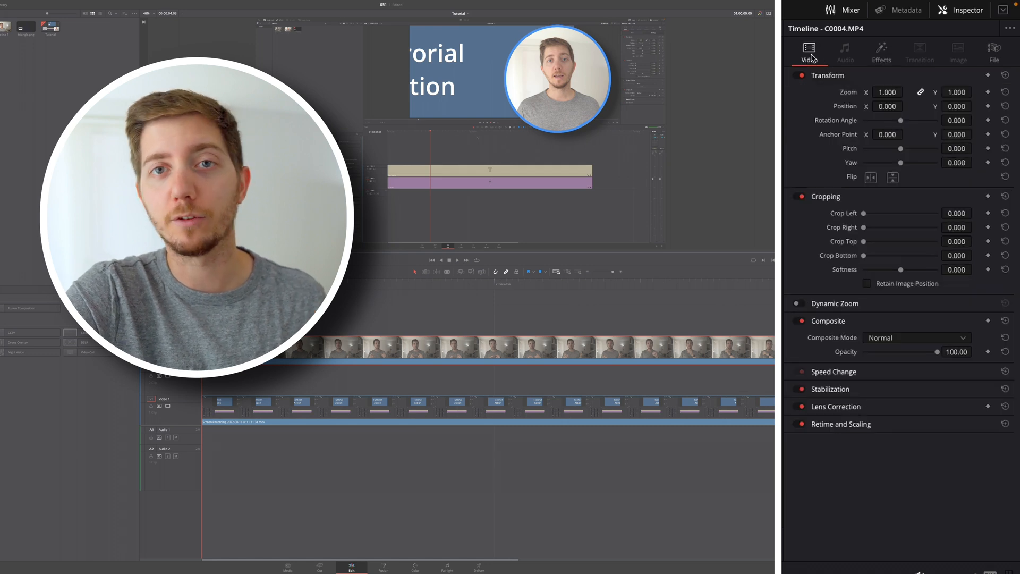
left_click(881, 52)
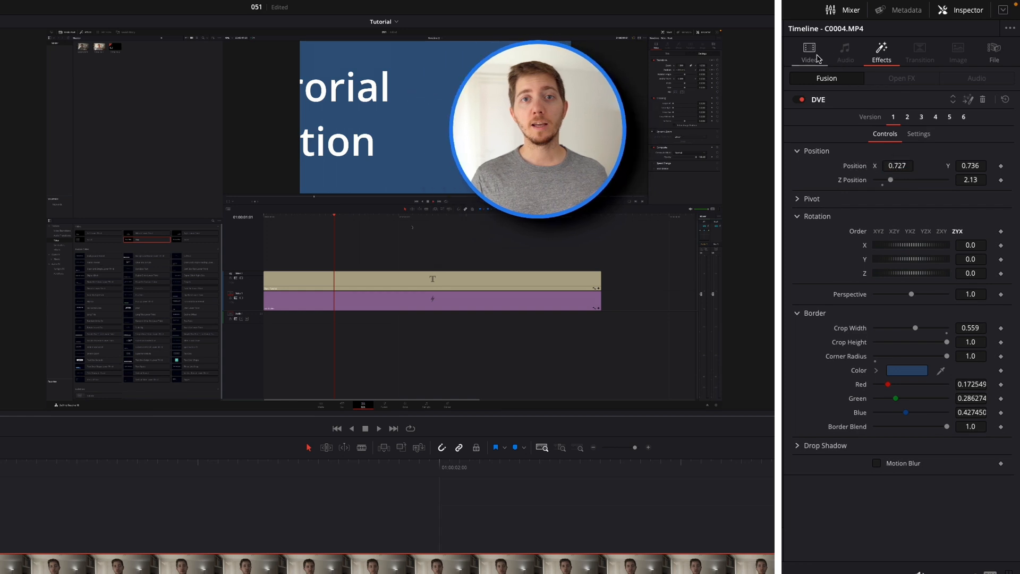
left_click(808, 52)
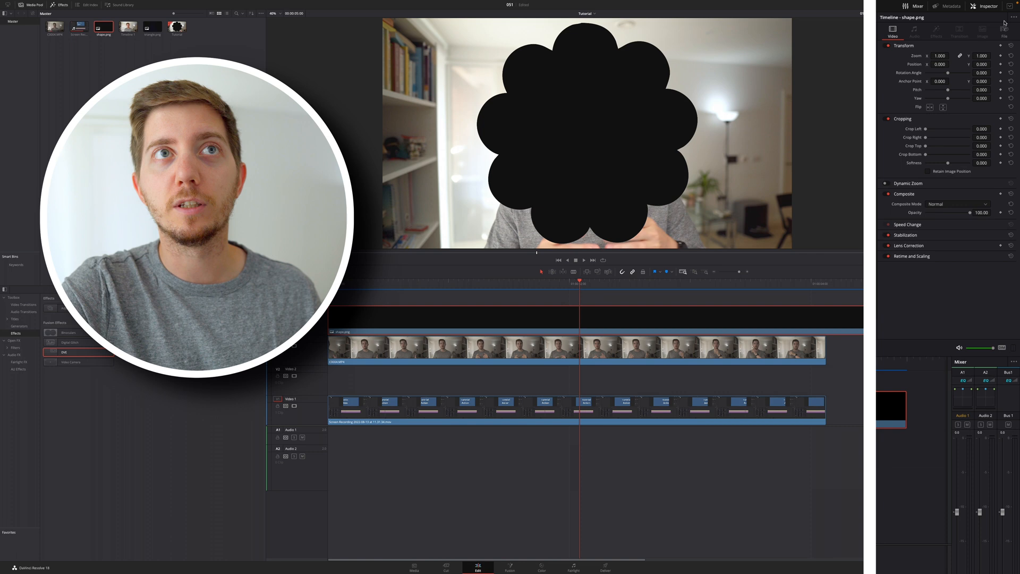
- Change the flower shape image's Composite Mode to Alpha
left_click(917, 338)
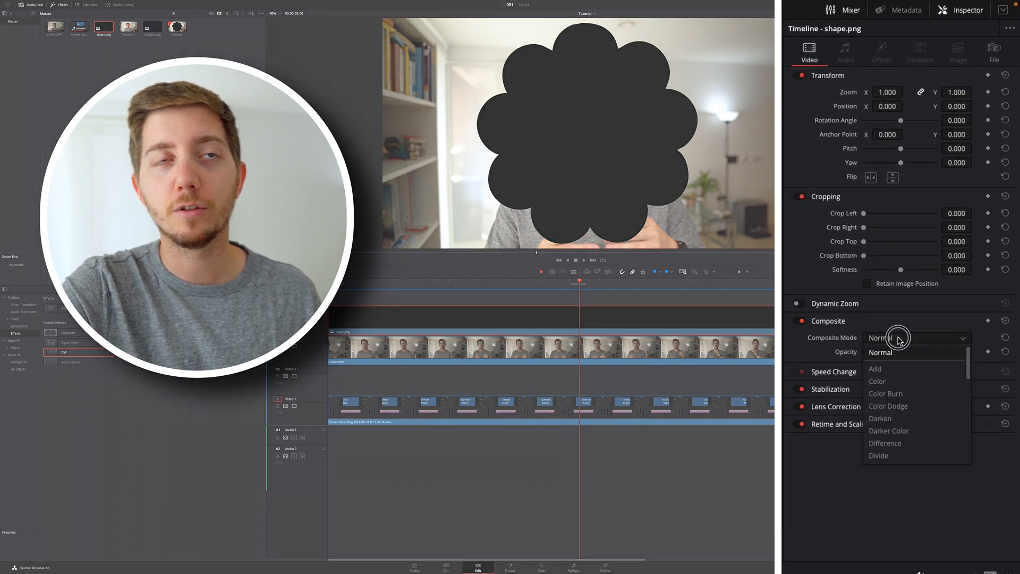
scroll("down", 3)
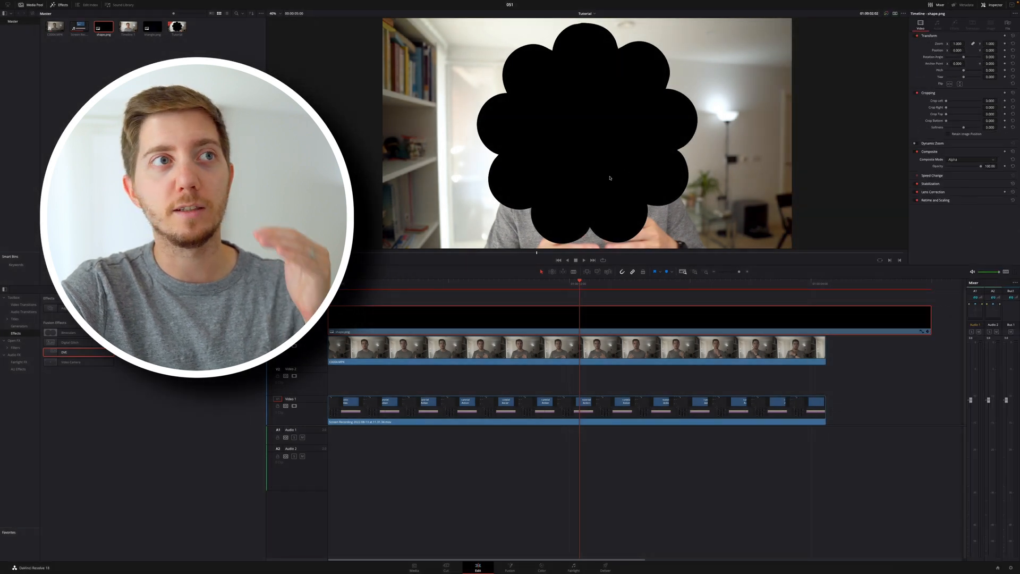
mouse_move(605, 183)
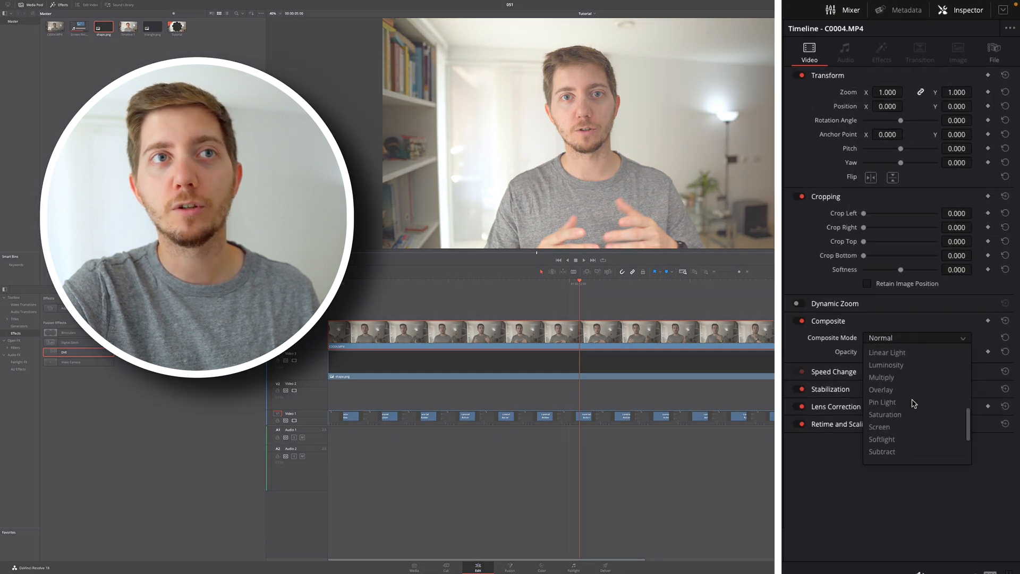
- Set the speaker's Composite Mode to Foreground and create a compound clip from both clips
left_click(886, 337)
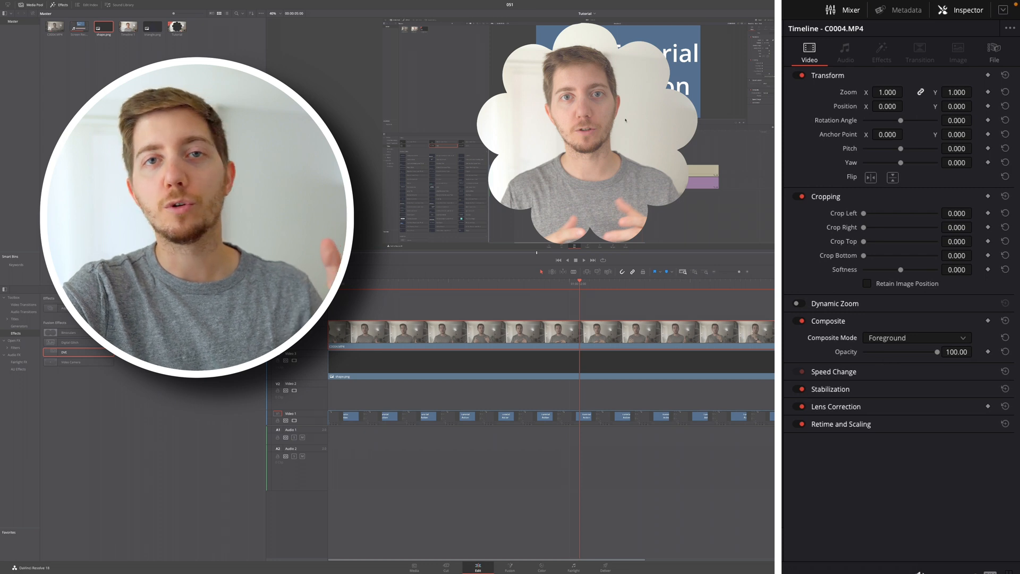
left_click(993, 9)
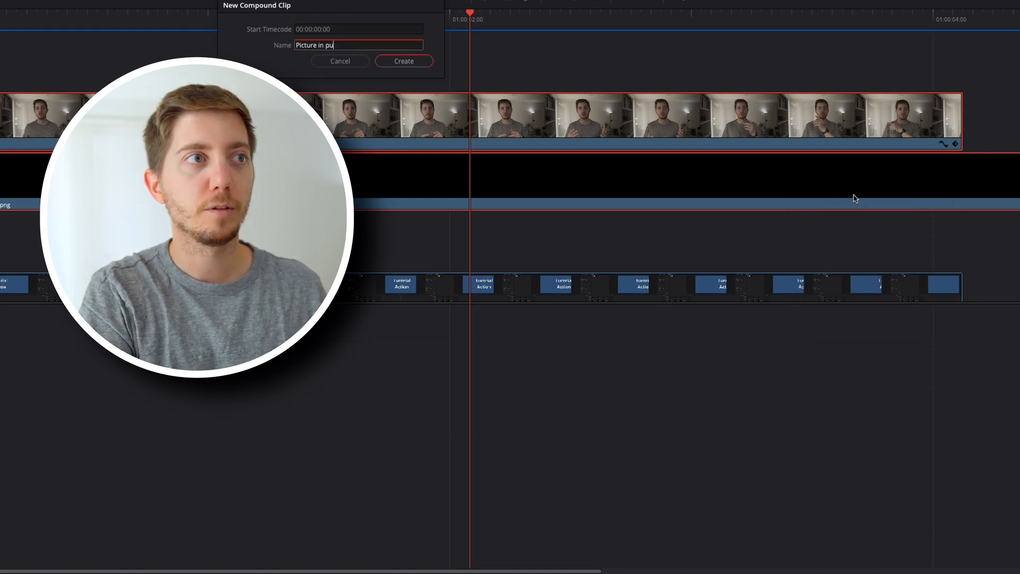
left_click(404, 61)
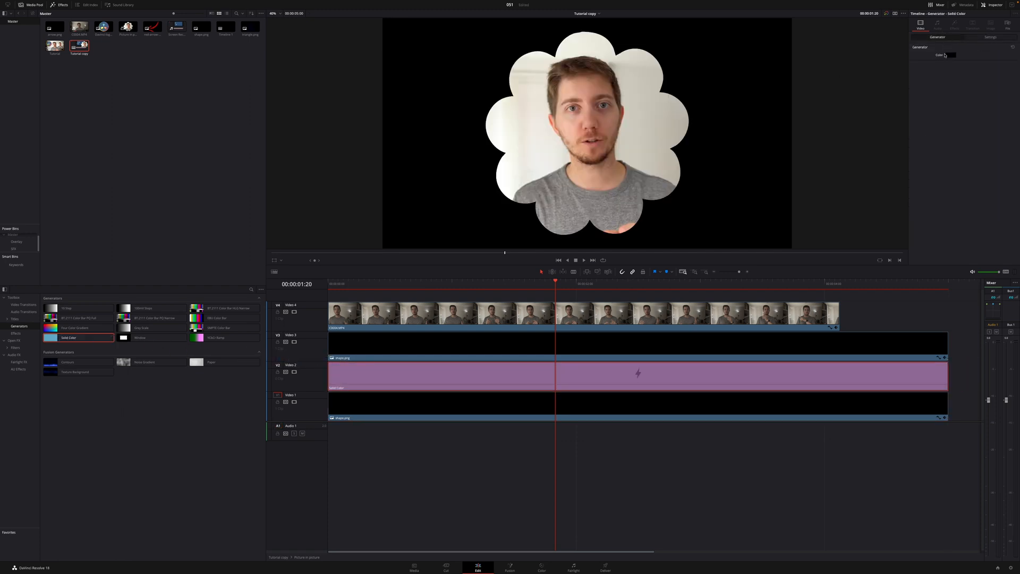
- Colour the Solid Color generator red and change its Composite Mode to outline the flower
left_click(949, 54)
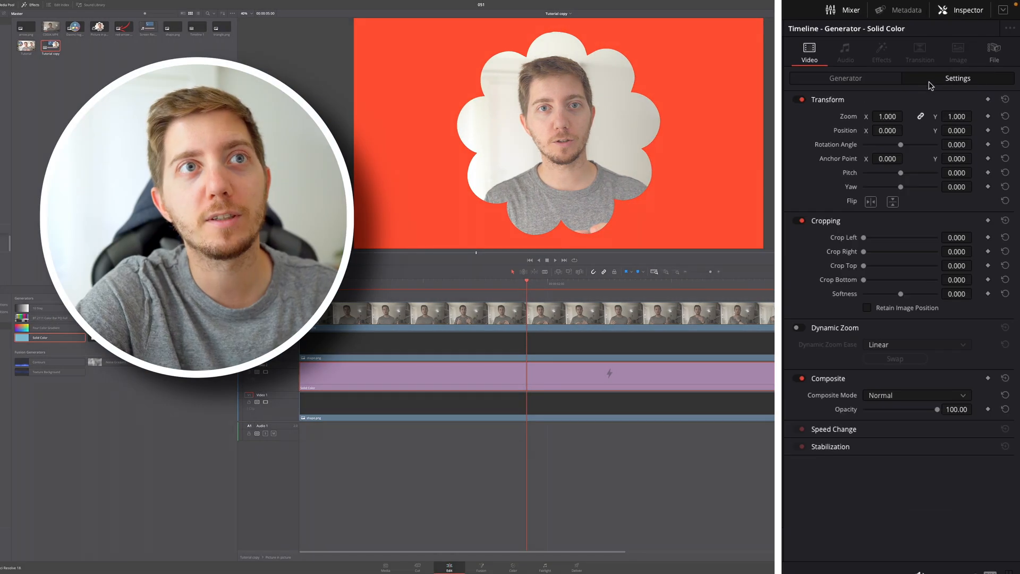
left_click(916, 395)
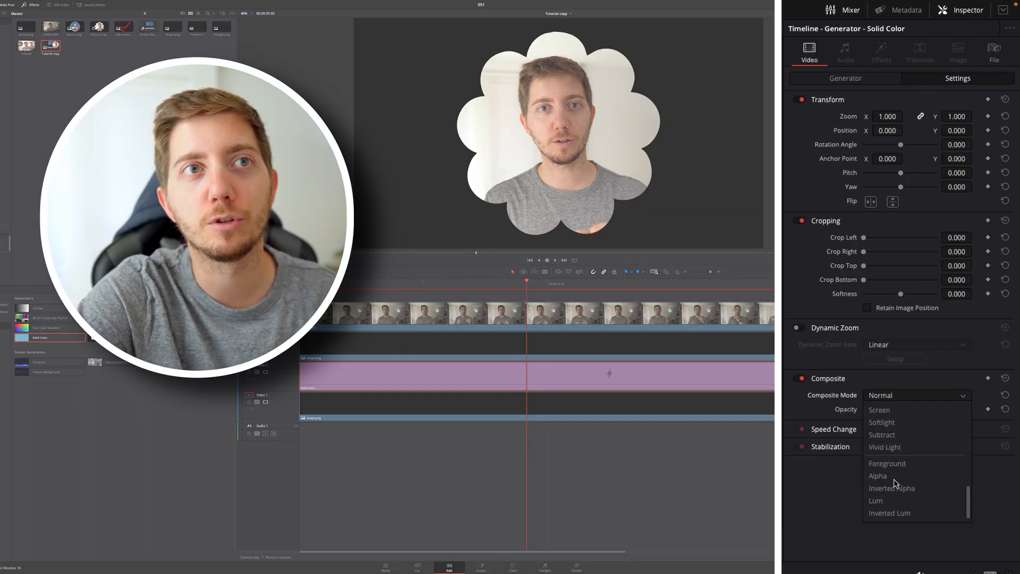
left_click(886, 464)
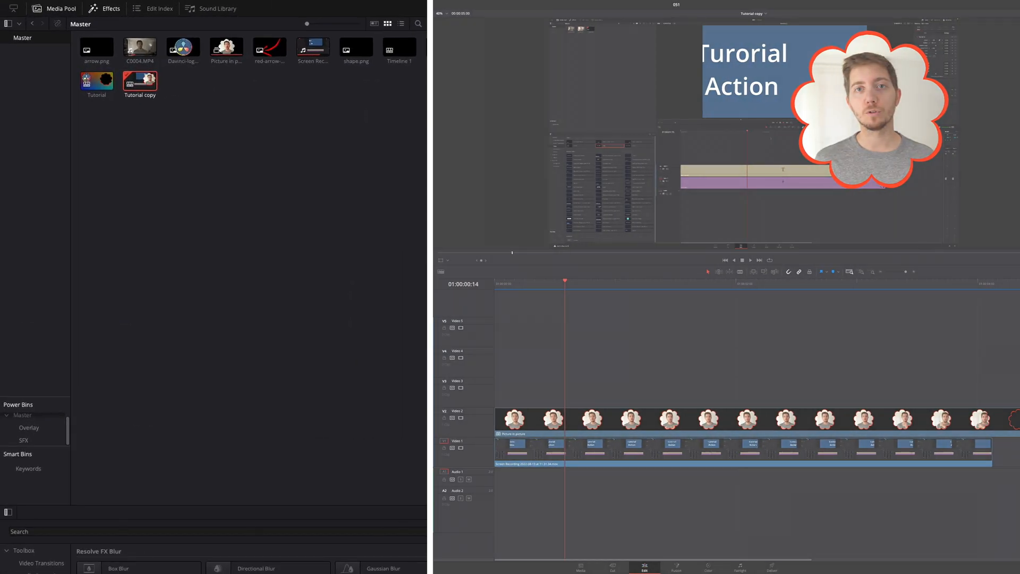
- Find 'drop' in Open FX and apply Resolve FX Drop Shadow to the picture-in-picture clip
scroll("down", 3)
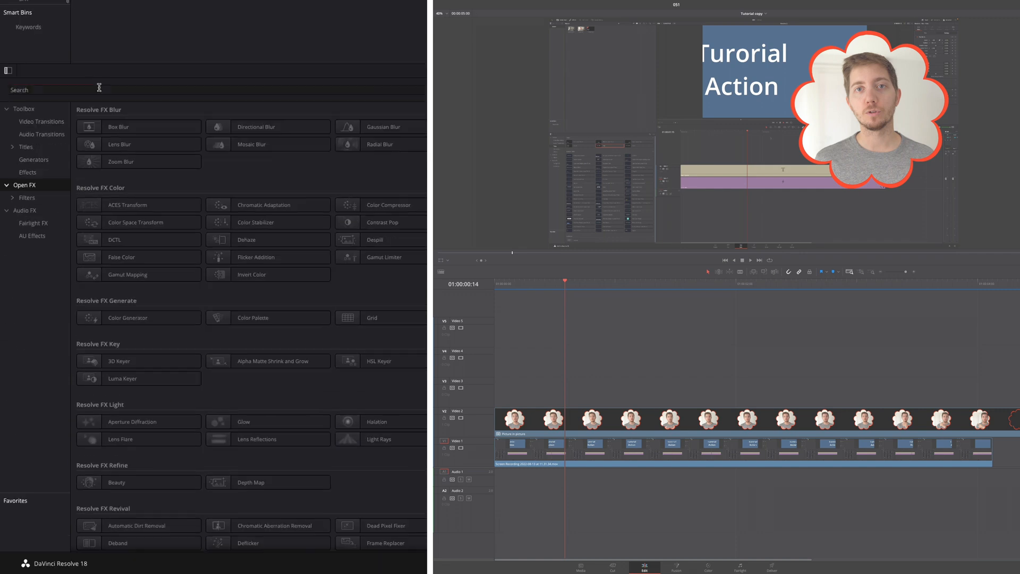
type("drop")
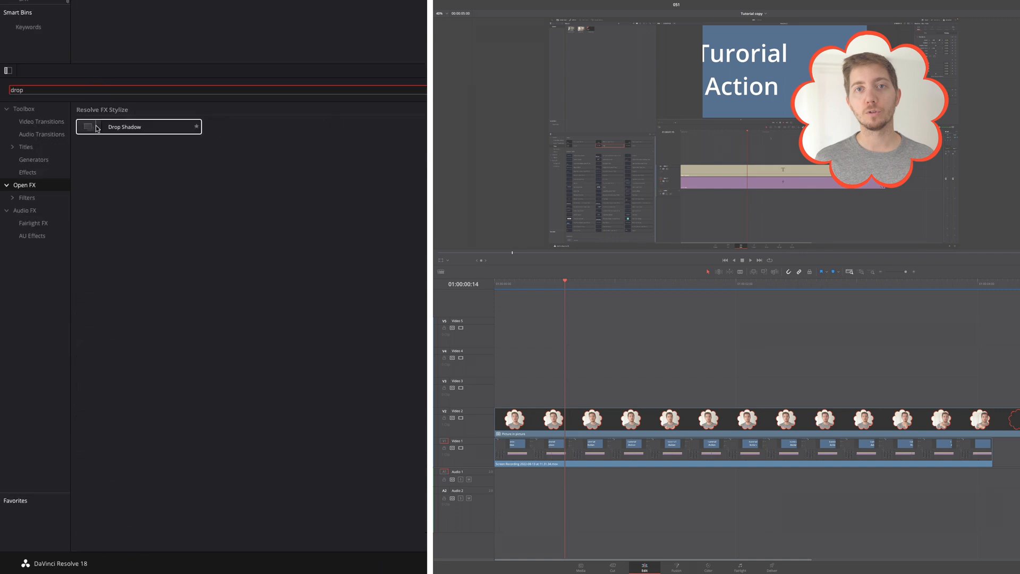
left_click(125, 126)
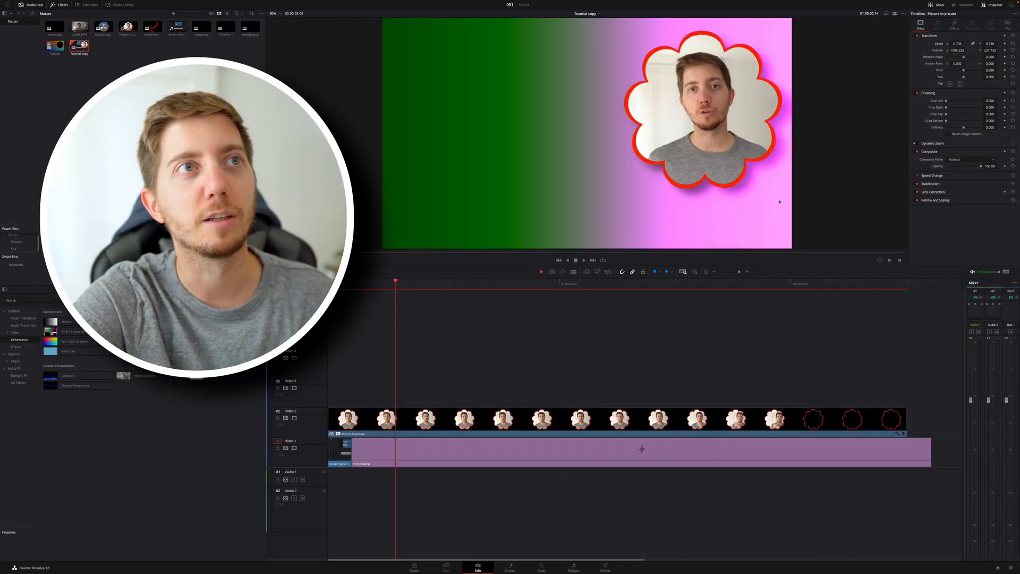
left_click(954, 25)
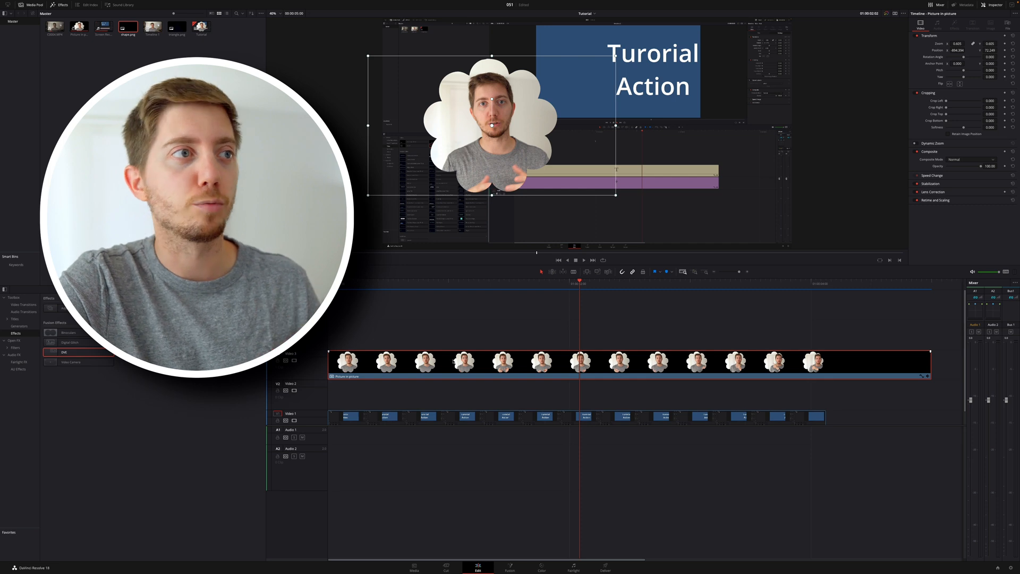
- Set triangle.png's Composite Mode to Alpha so it masks the speaker clip
right_click(463, 361)
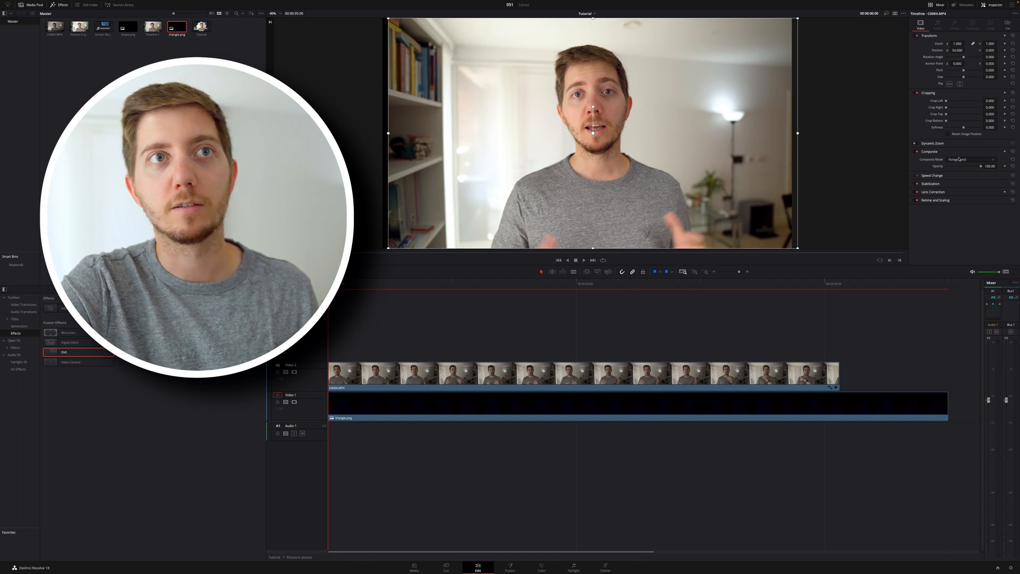
left_click(969, 159)
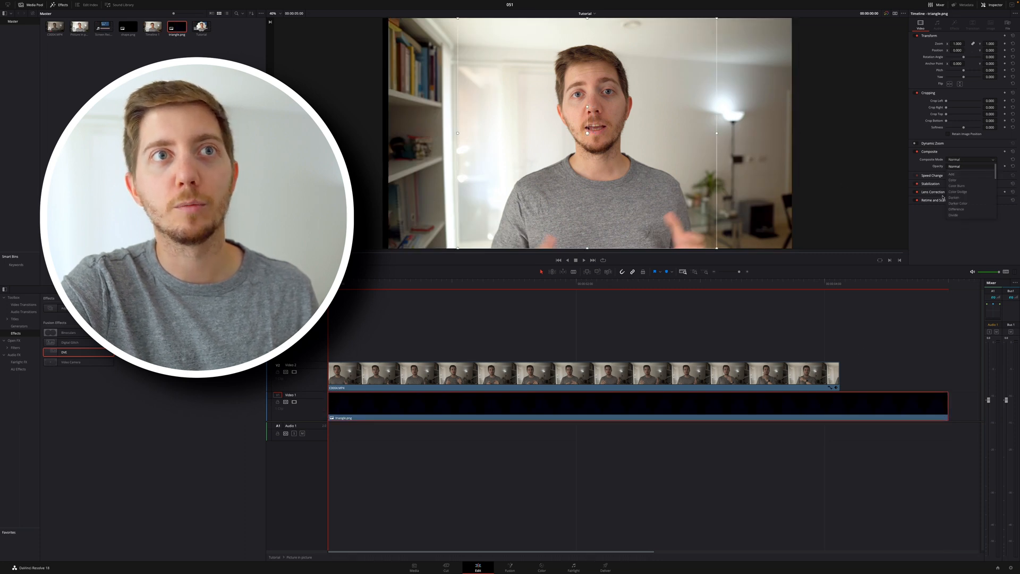
left_click(956, 159)
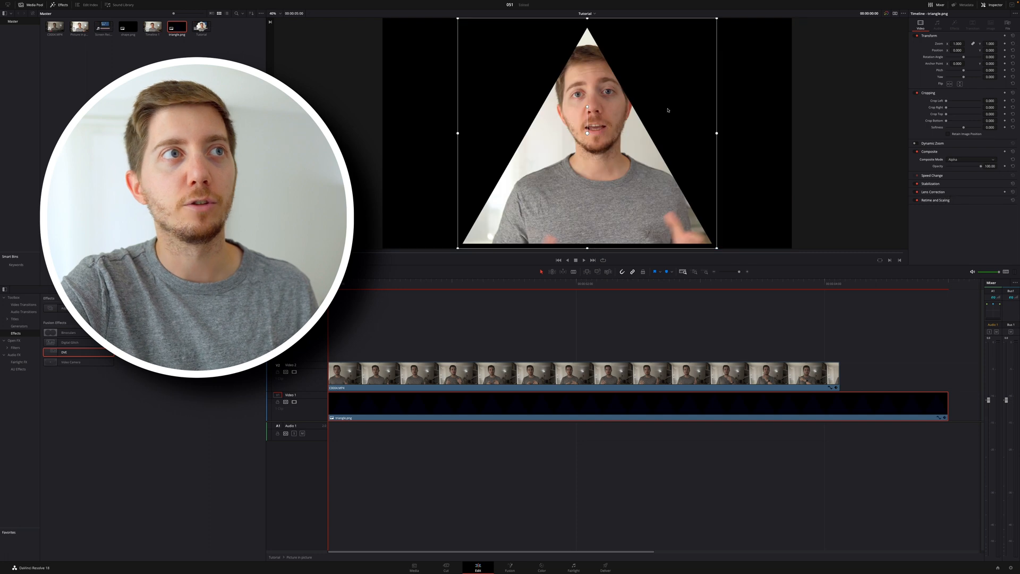